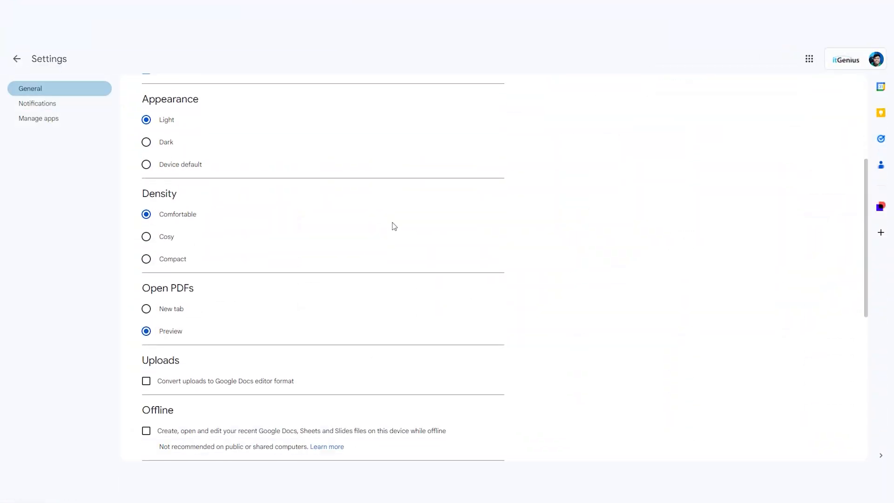
# Return from the settings page to the Drive home page
pyautogui.click(146, 430)
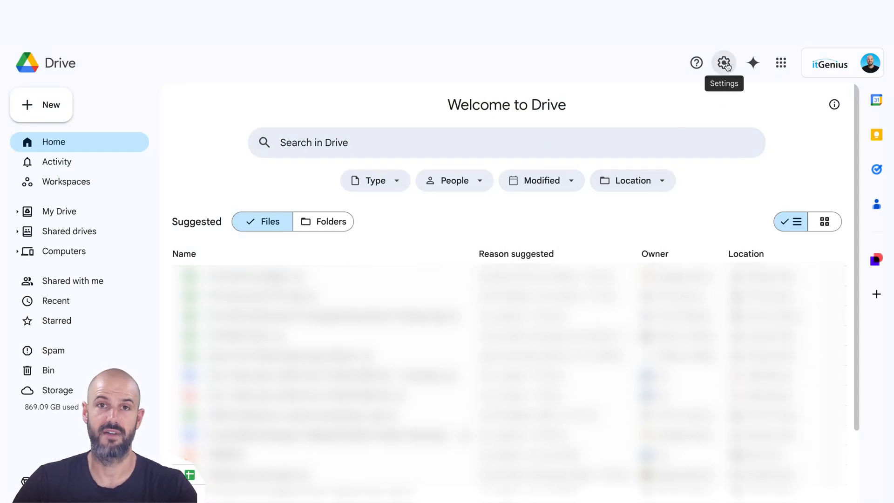
# Bring up the full Drive settings page and look through the General settings
pyautogui.click(723, 62)
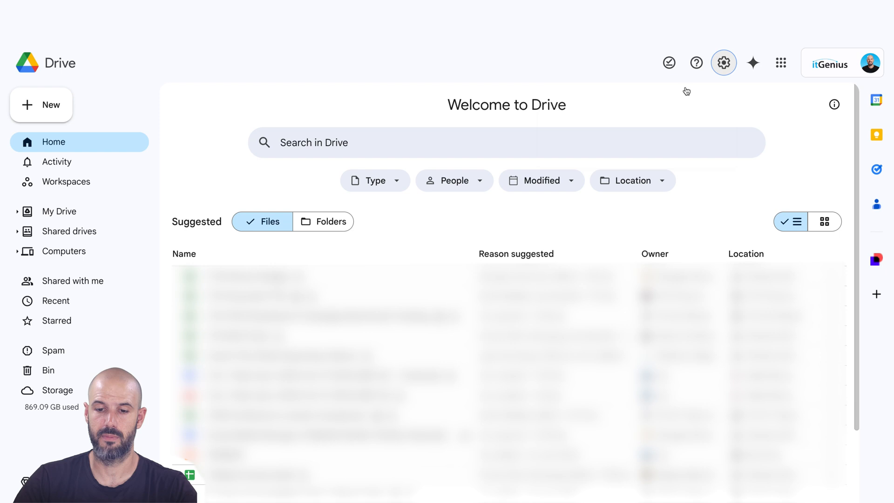
pyautogui.click(723, 63)
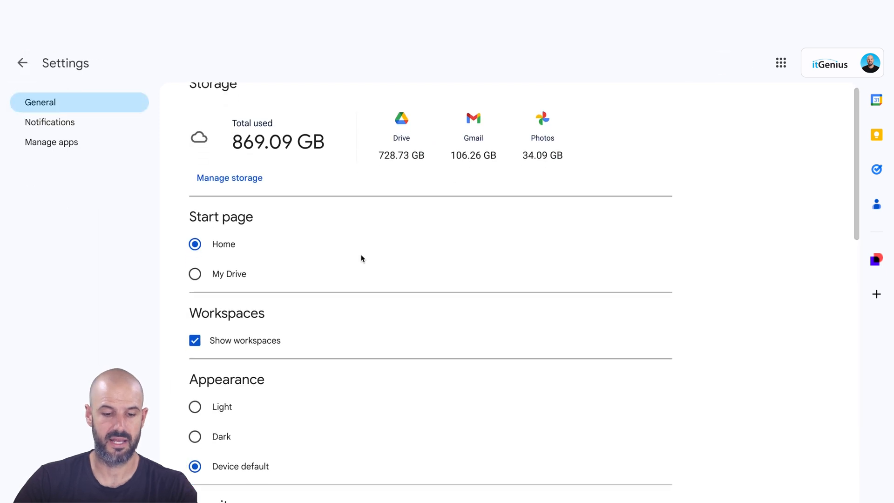
pyautogui.scroll(-3)
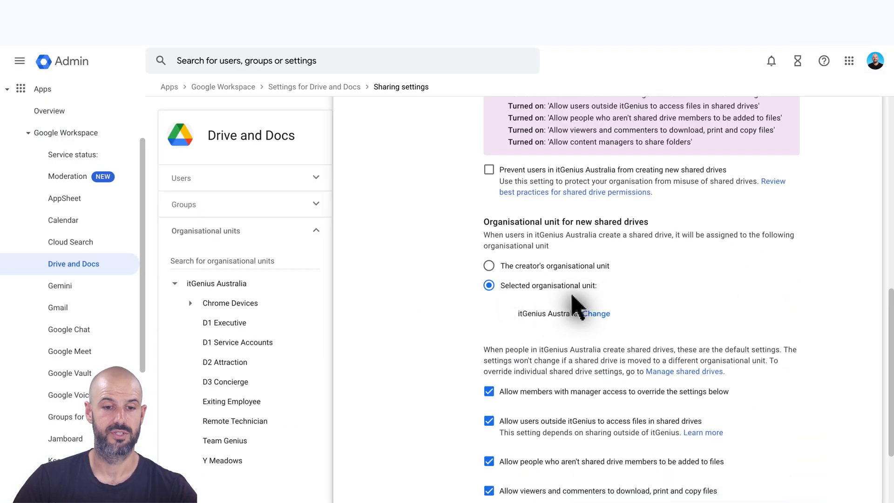
# Search the Admin console for 'offline' and reach the Drive and Docs Offline access setting
pyautogui.write('d')
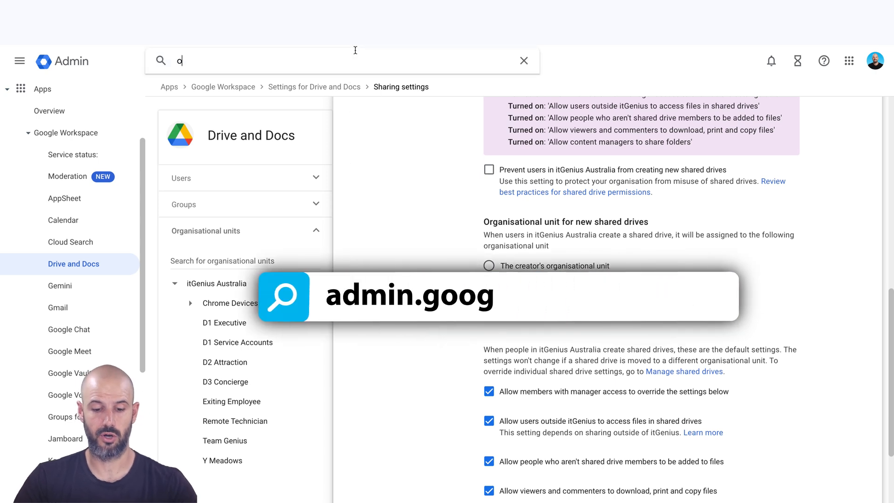
pyautogui.write('offline')
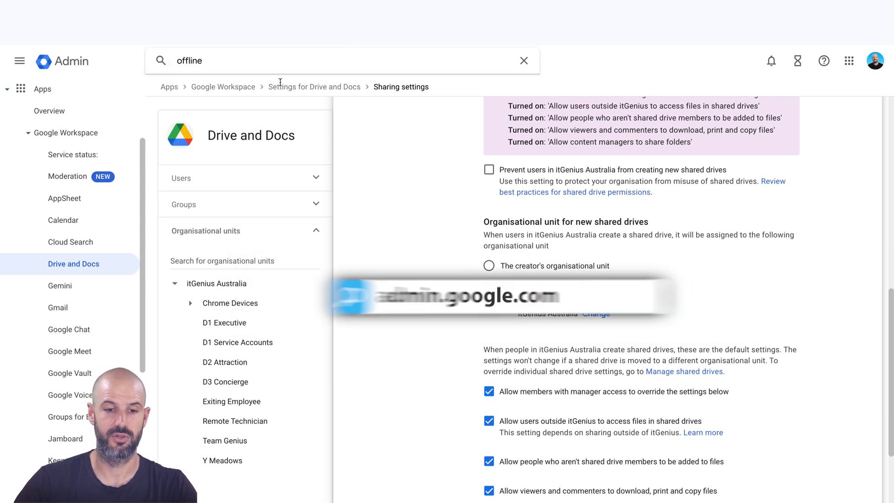
pyautogui.click(488, 285)
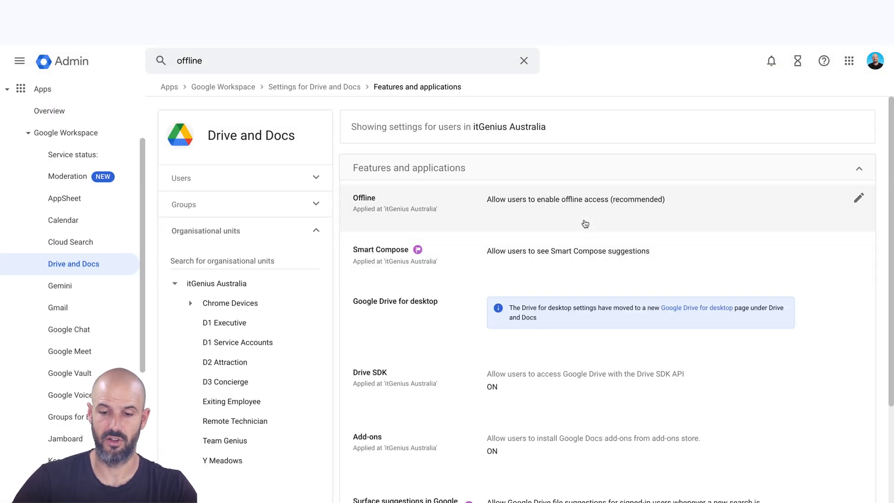
pyautogui.click(859, 197)
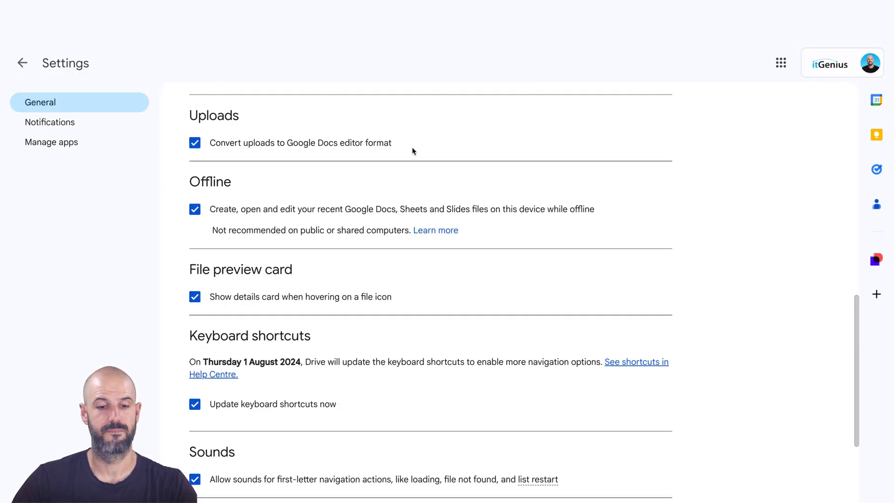
pyautogui.moveTo(203, 229)
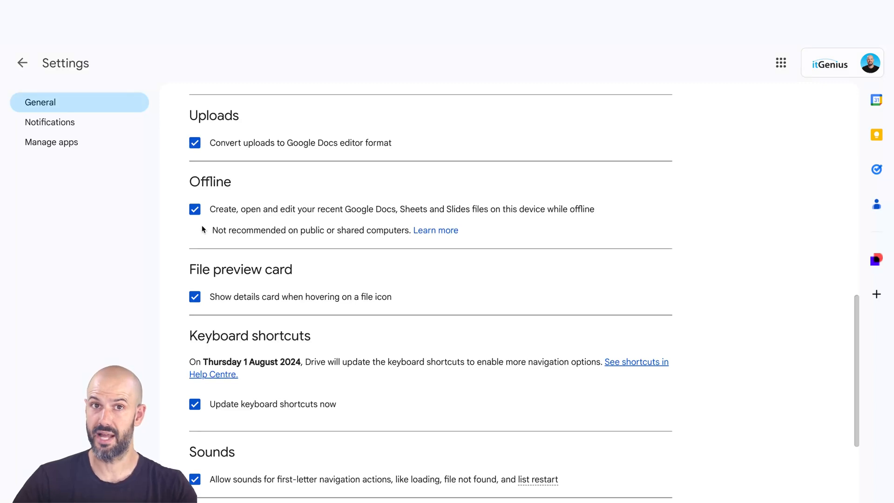
# Leave settings and show the organisation's Shared drives list
pyautogui.click(22, 63)
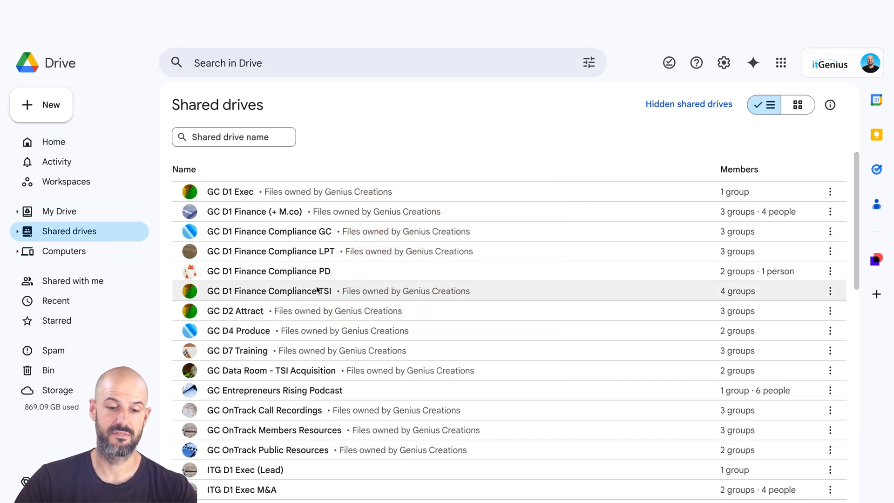
# Locate the ITG D2 Attract shared drive and bring up the settings menu
pyautogui.scroll(-3)
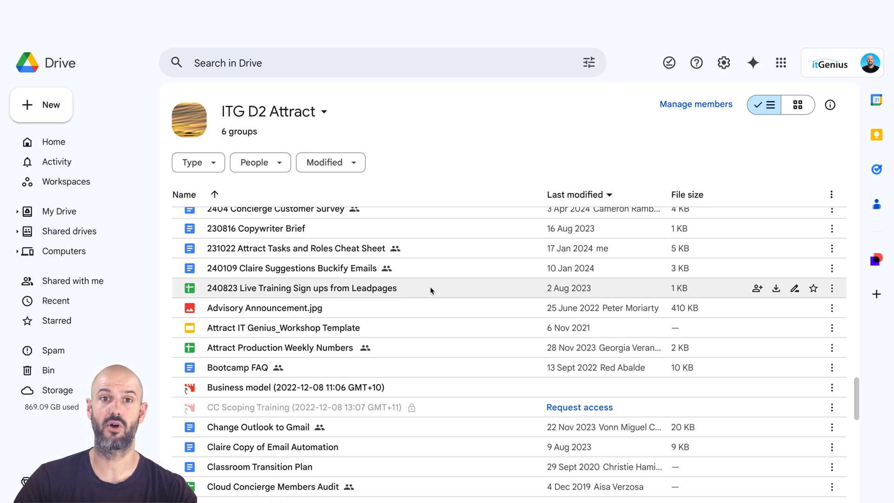
pyautogui.click(724, 62)
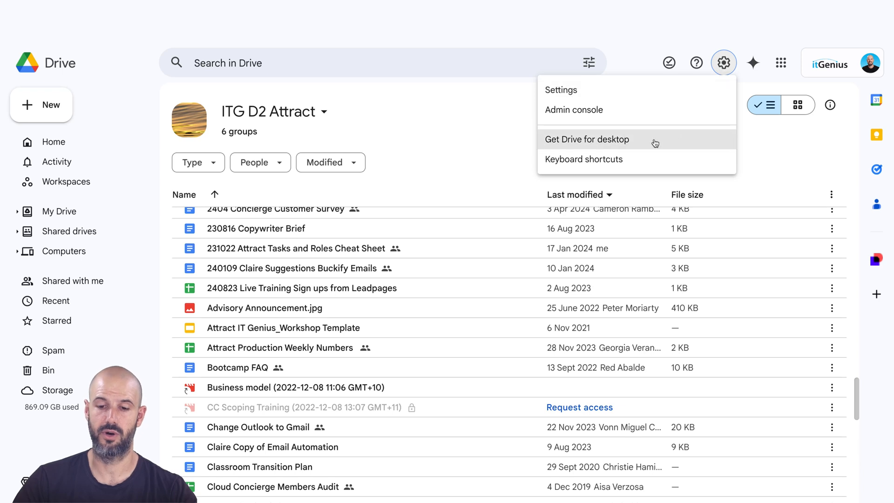
pyautogui.moveTo(638, 143)
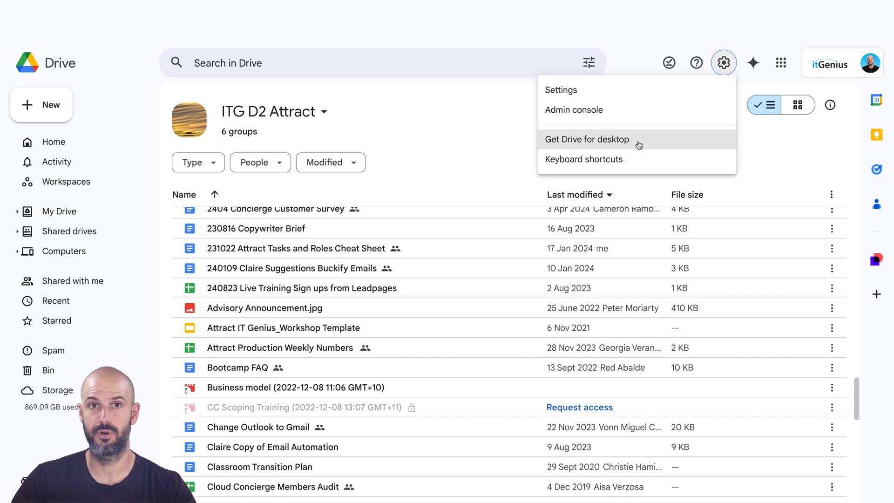
# Choose Get Drive for desktop so synced files appear in Finder
pyautogui.click(587, 139)
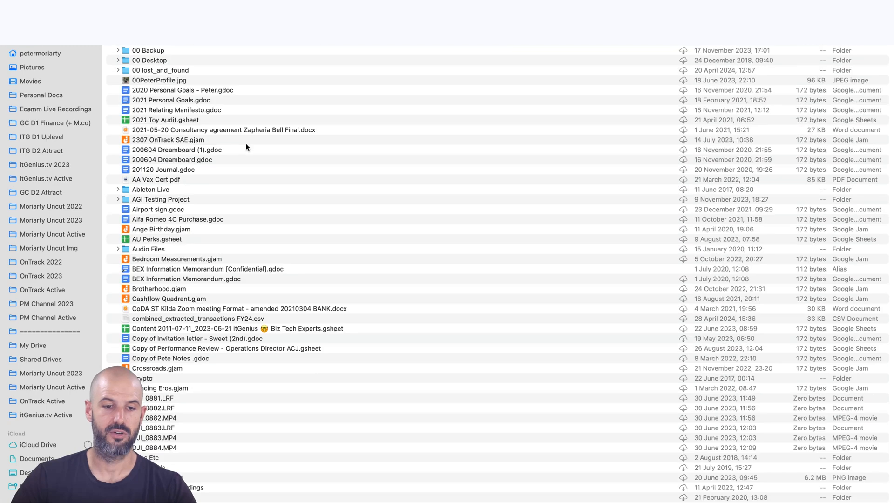
# Reach ITG D2 Attract in Finder and show the options for itGenius Proposal.pdf
pyautogui.scroll(-3)
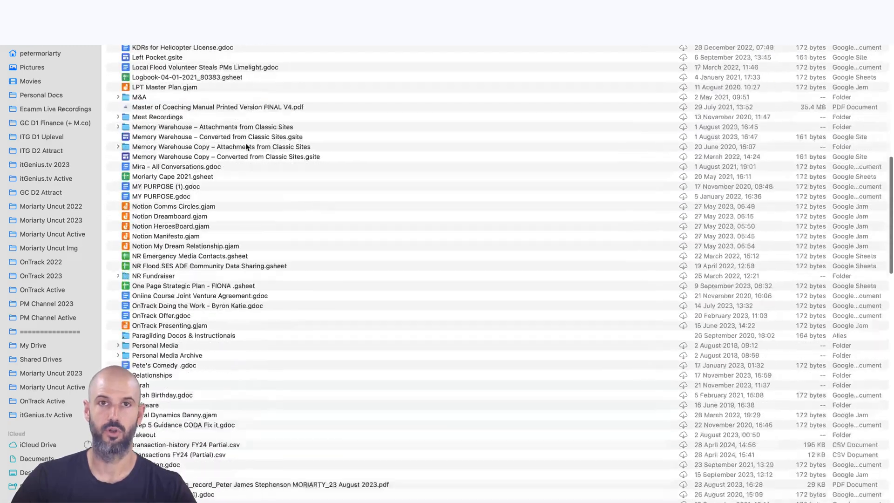
pyautogui.scroll(-3)
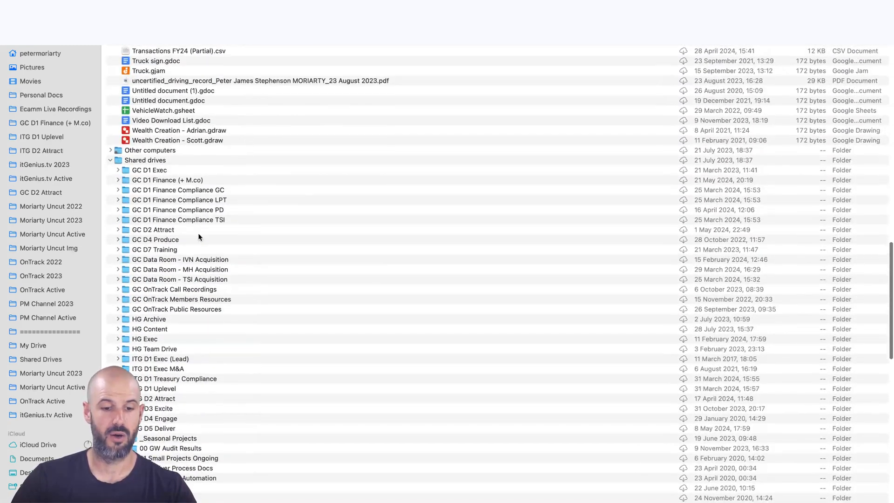
pyautogui.scroll(-3)
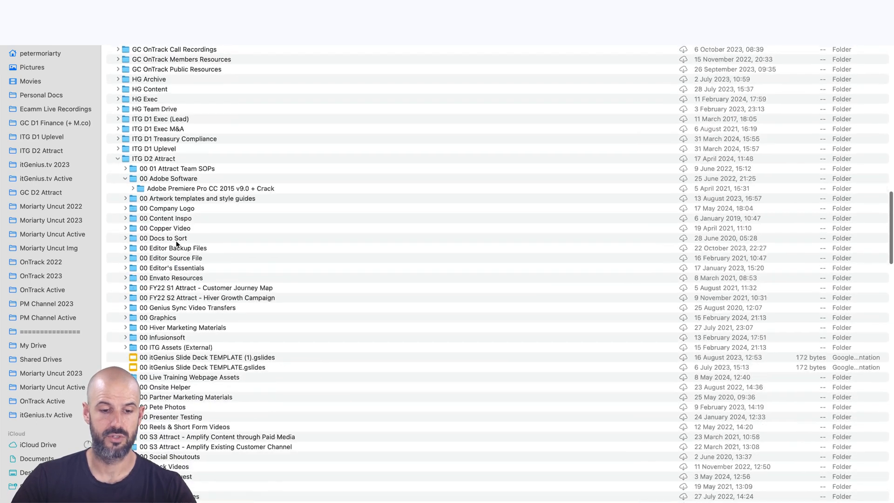
pyautogui.scroll(-3)
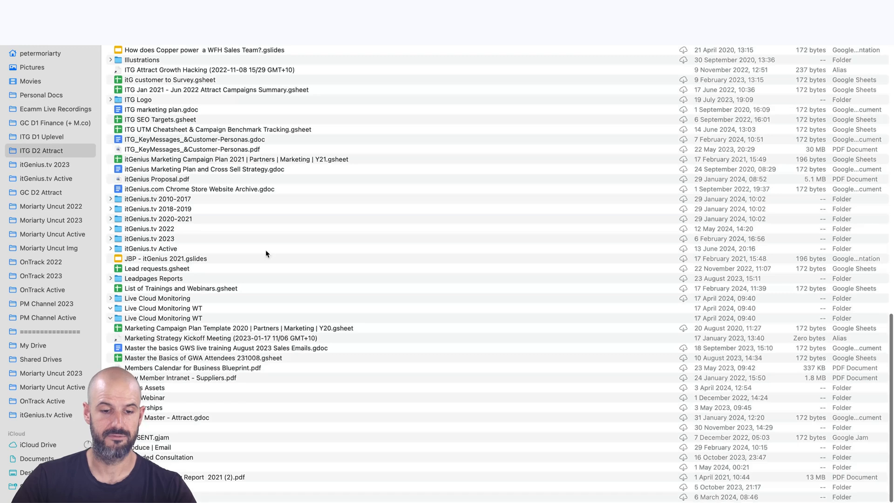
pyautogui.rightClick(156, 178)
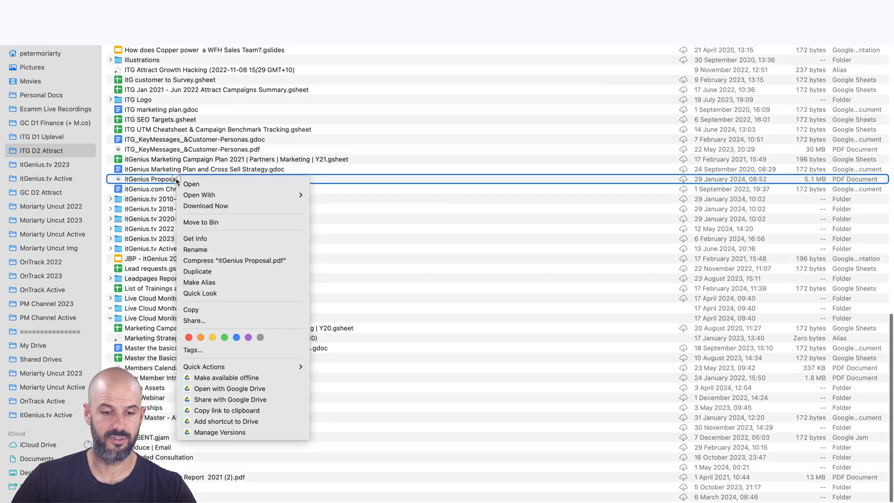